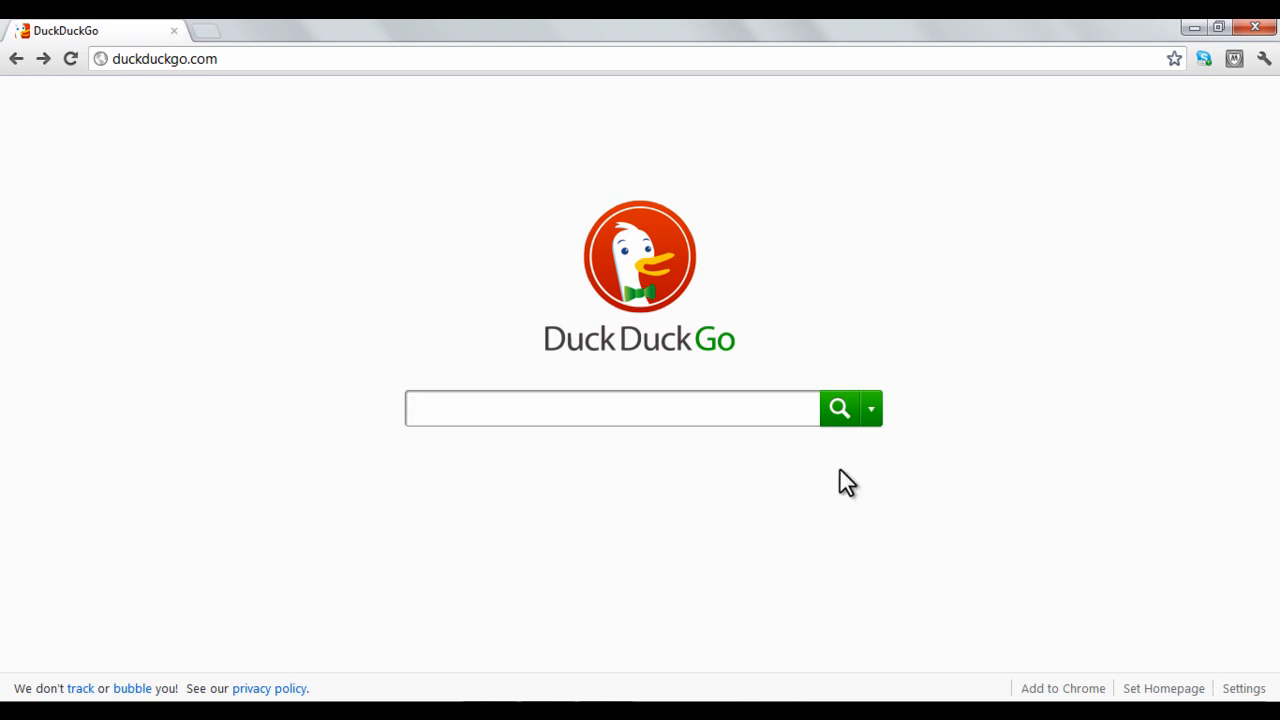
- Search DuckDuckGo for 'buffalos' to show the Meanings of Buffalo results page
{"action": "type", "text": "buffalos"}
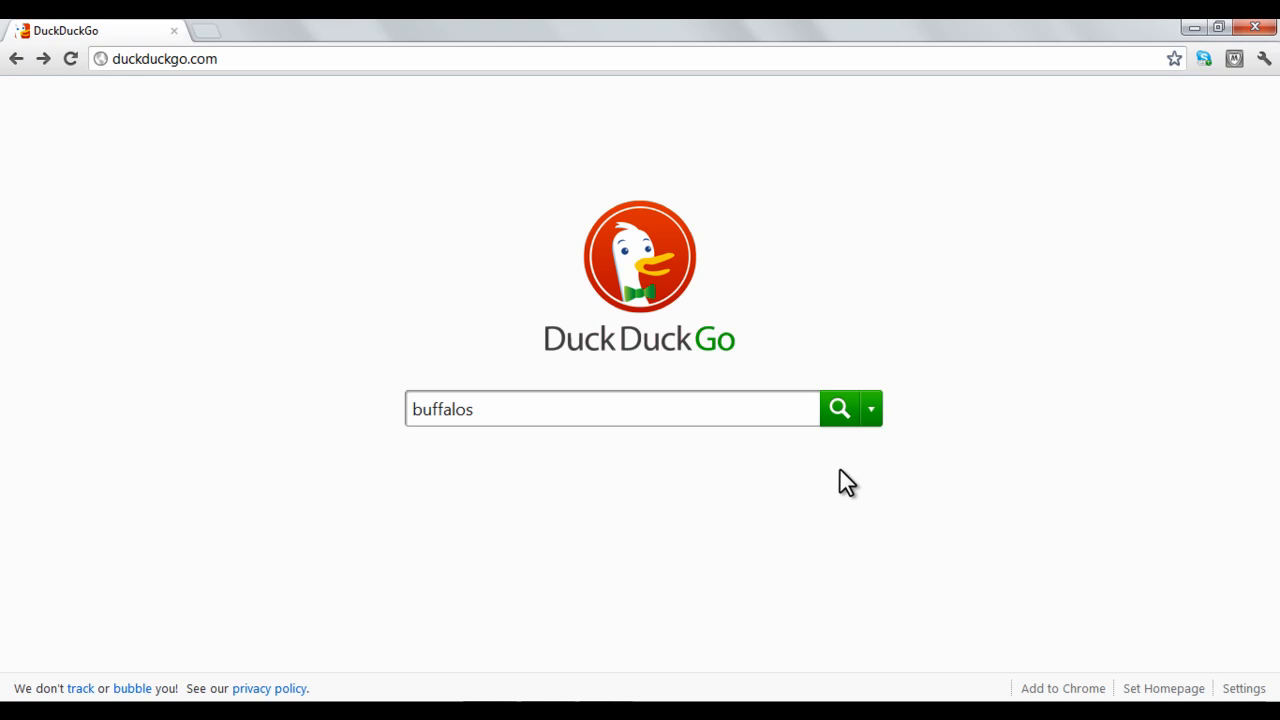
{"action": "left_click", "coordinate": [838, 408]}
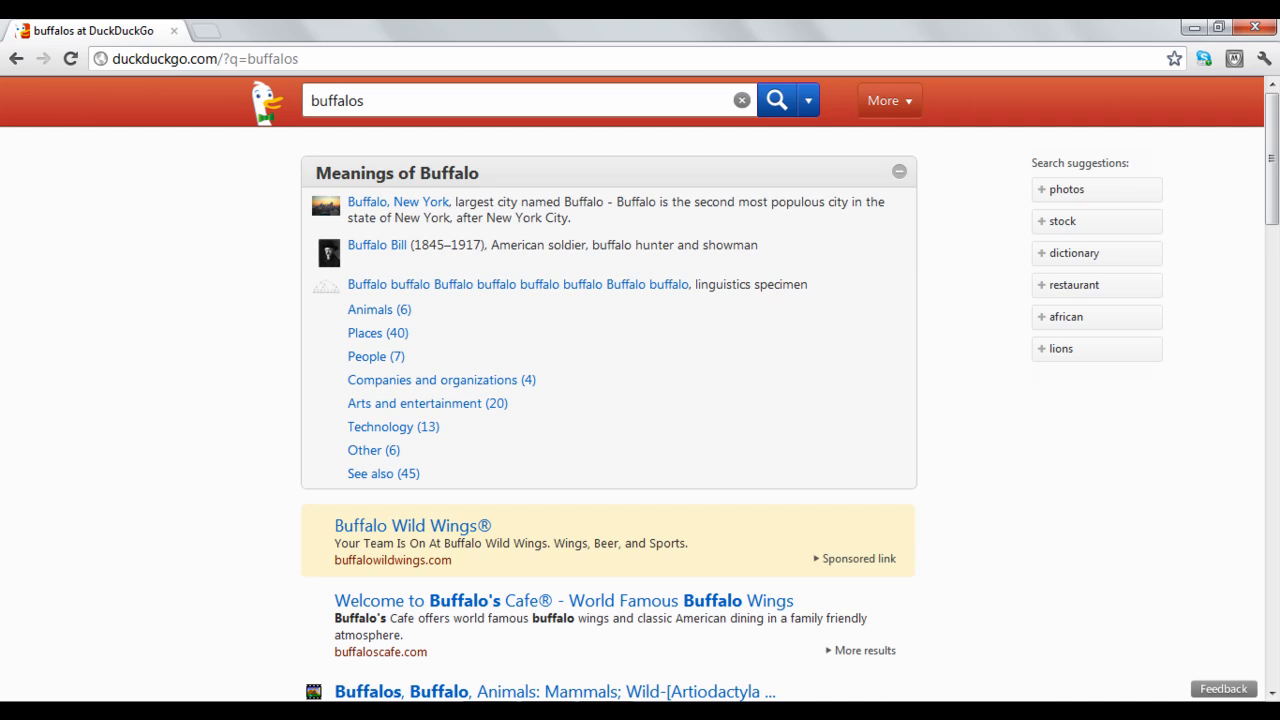
{"action": "mouse_move", "coordinate": [812, 143]}
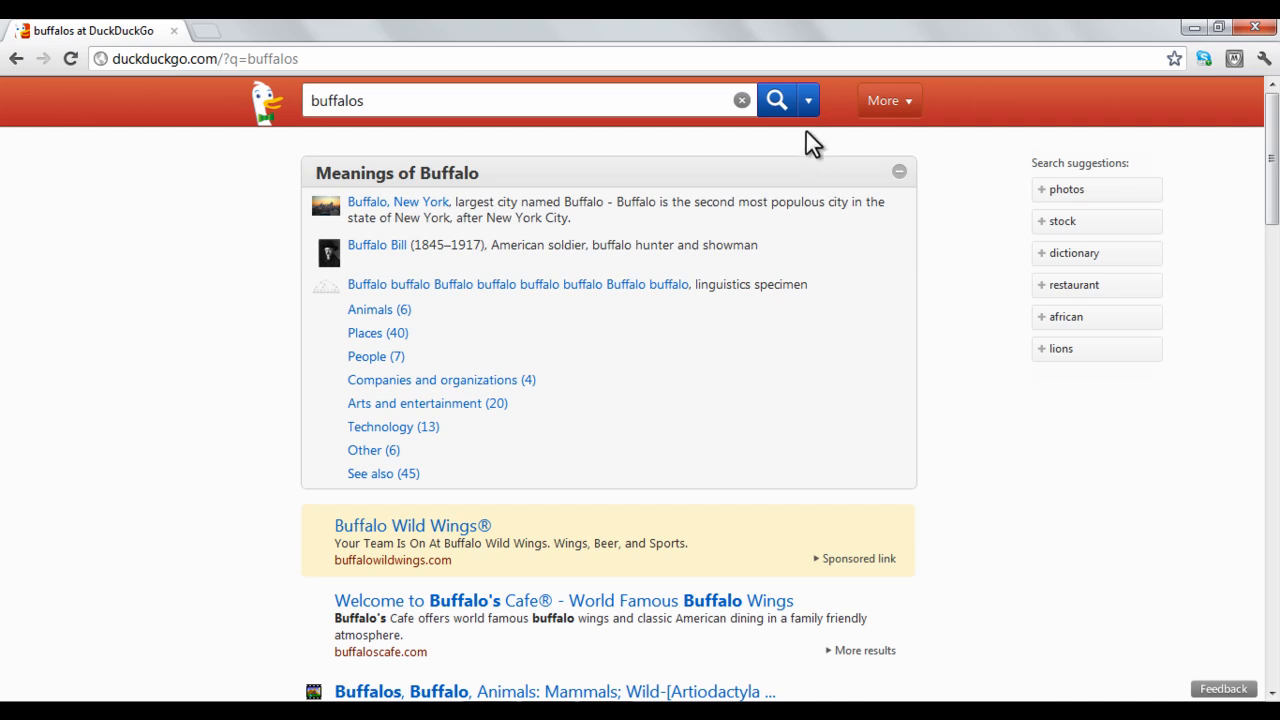
{"action": "left_click", "coordinate": [807, 100]}
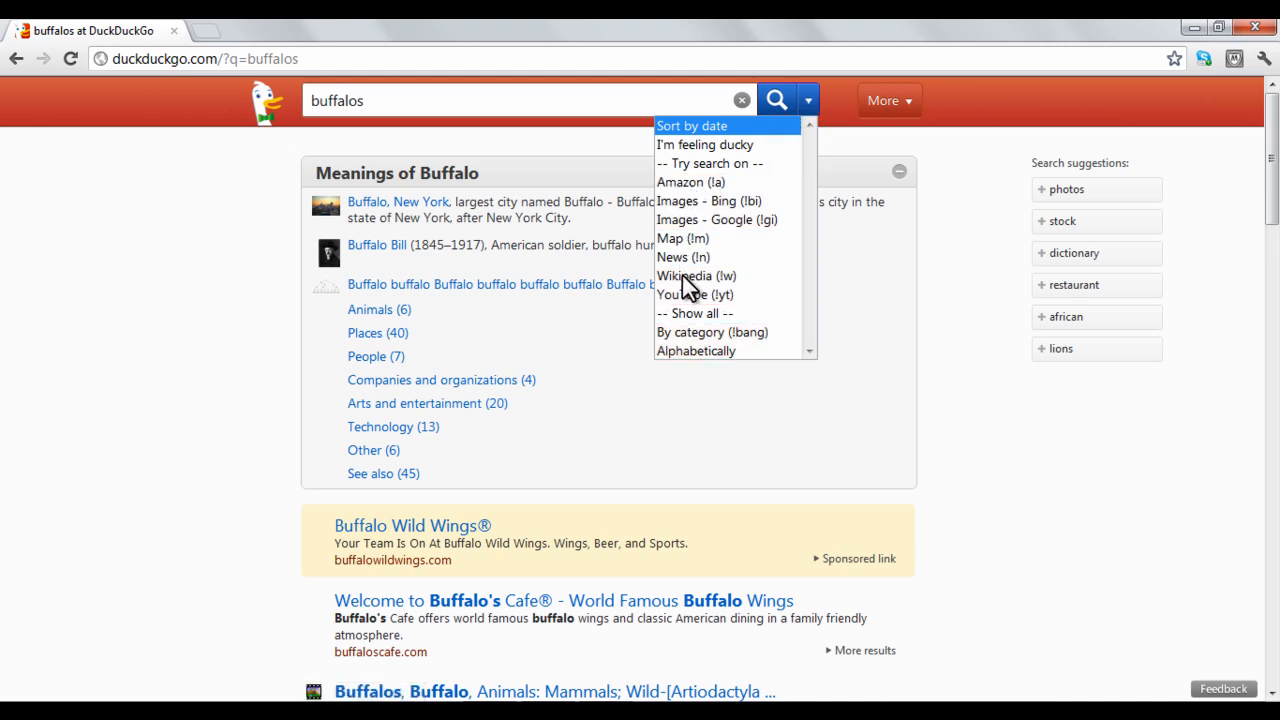
{"action": "left_click", "coordinate": [684, 276]}
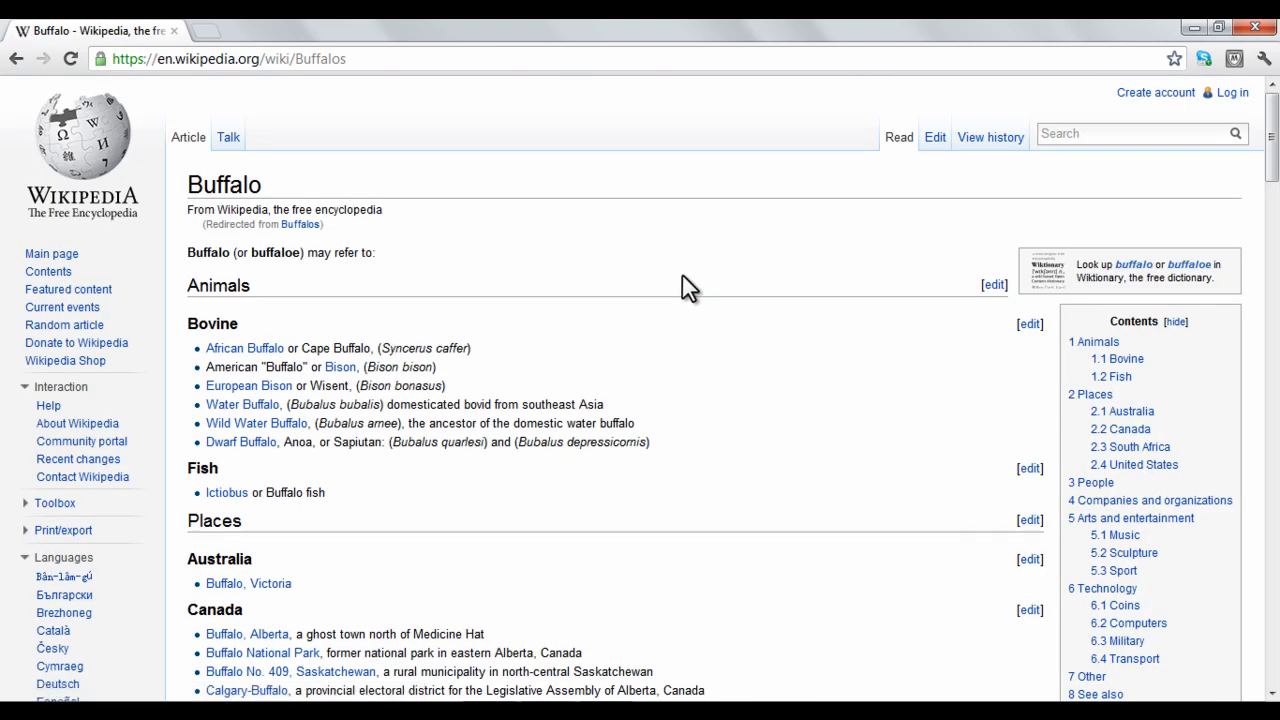
{"action": "left_click", "coordinate": [16, 58]}
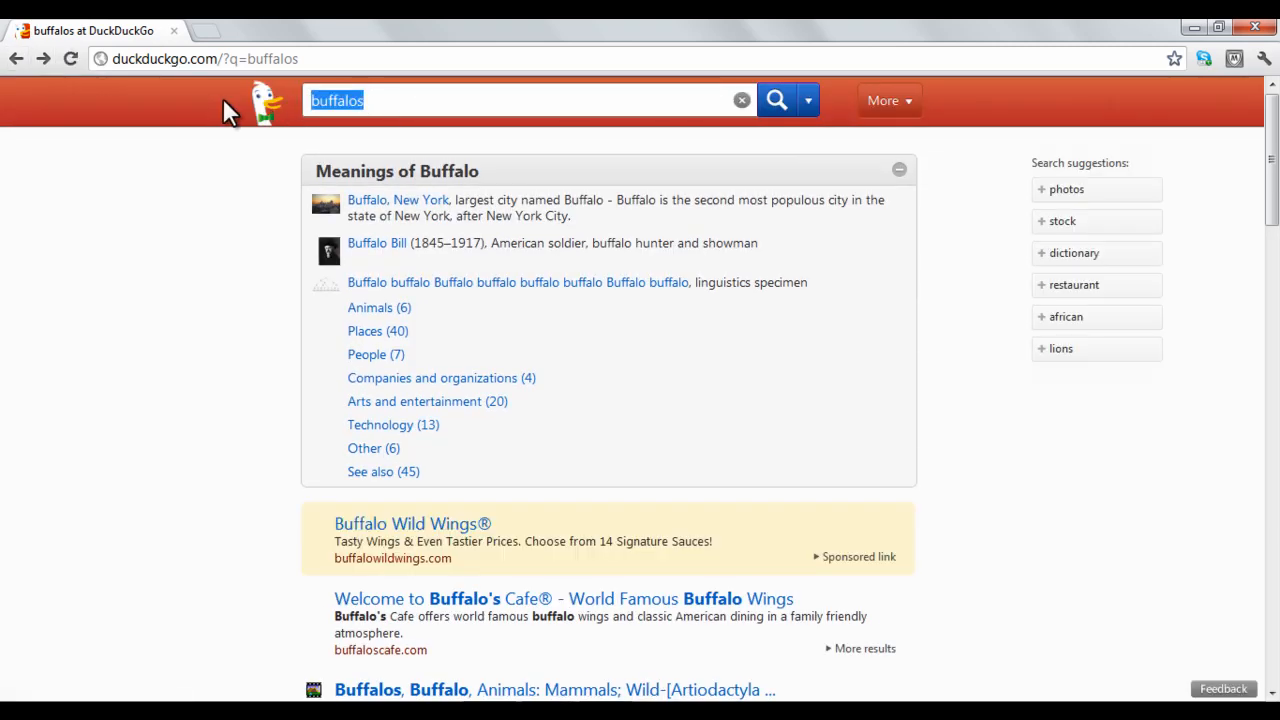
- Replace the query with the '!apple' bang to redirect to apple.com
{"action": "left_click", "coordinate": [741, 100]}
{"action": "type", "text": "!"}
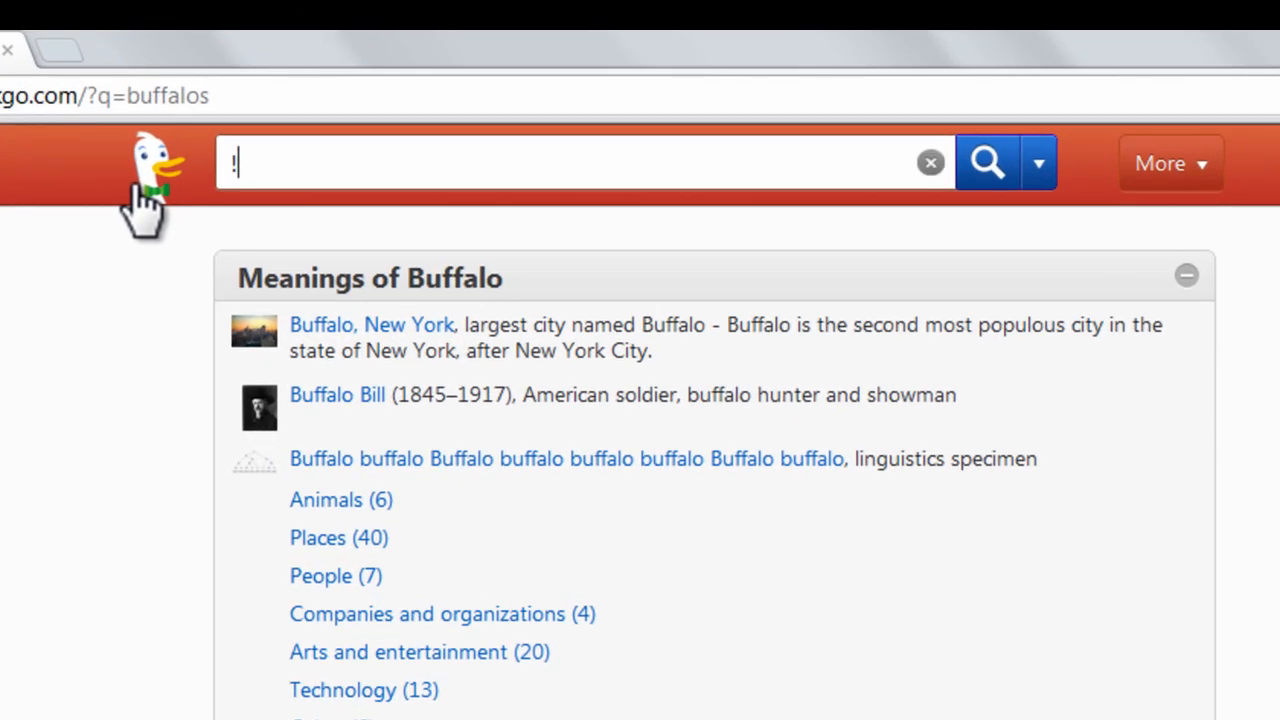
{"action": "type", "text": "apple"}
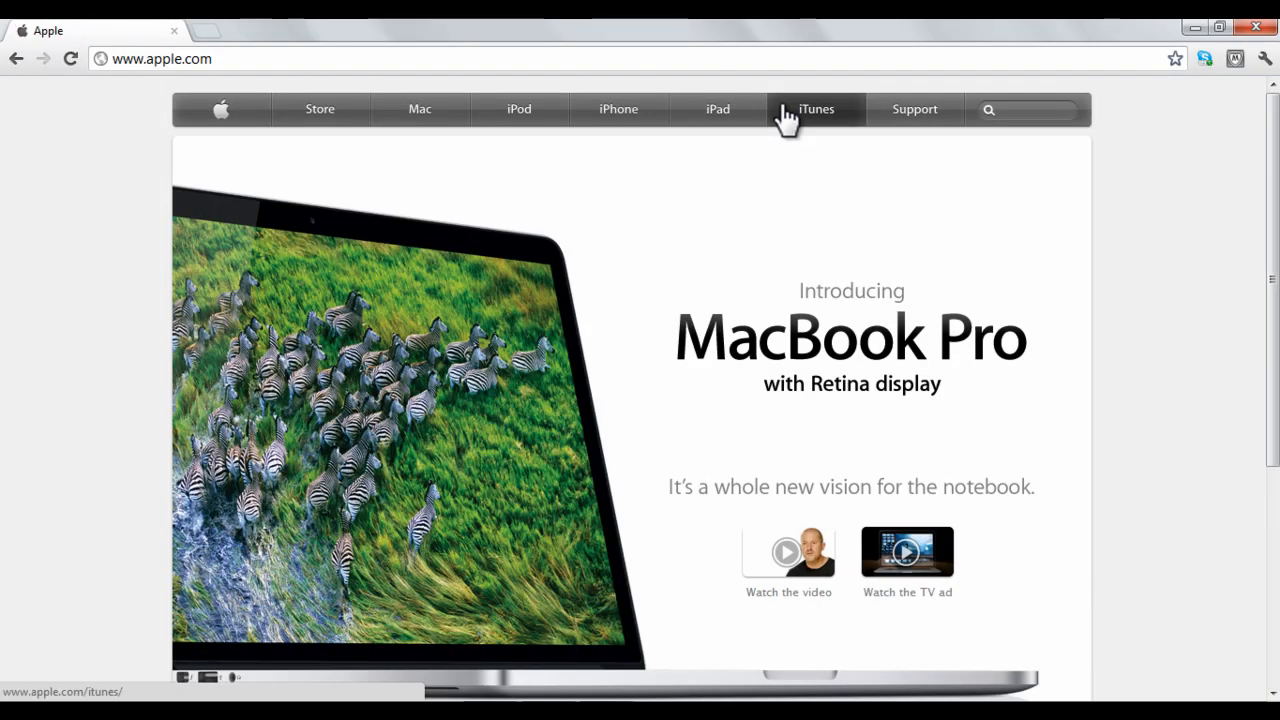
{"action": "mouse_move", "coordinate": [780, 95]}
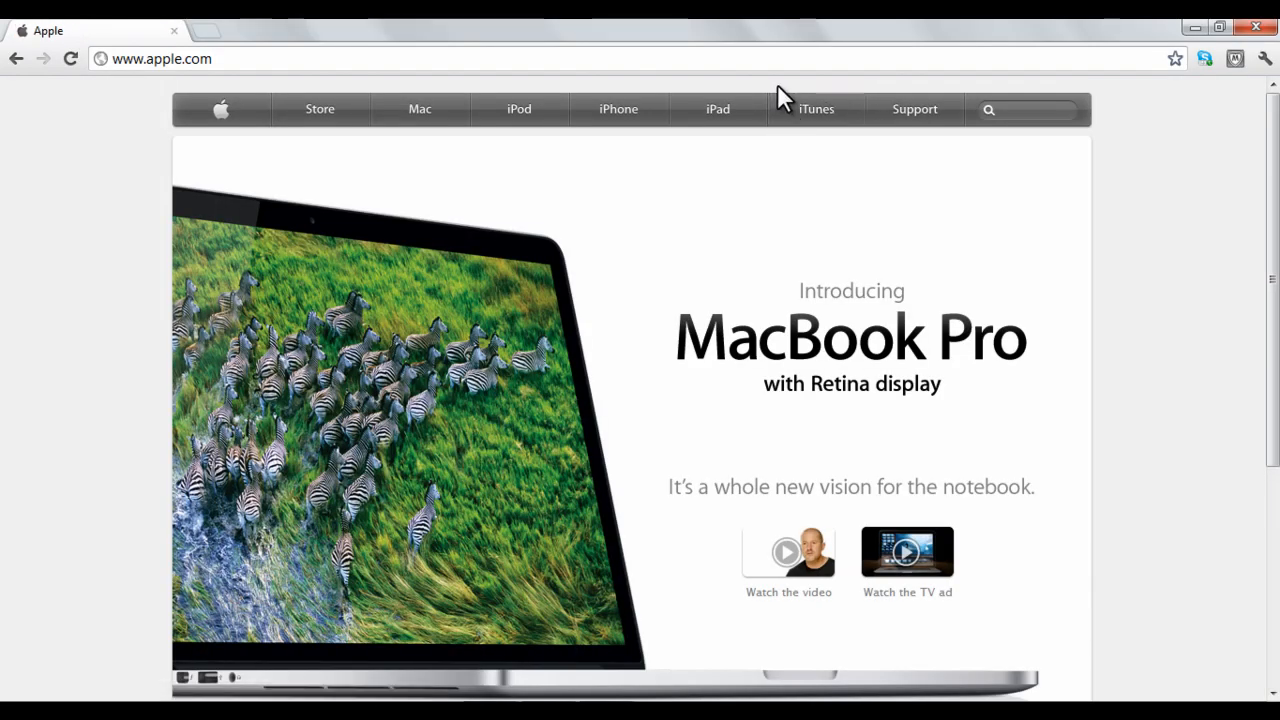